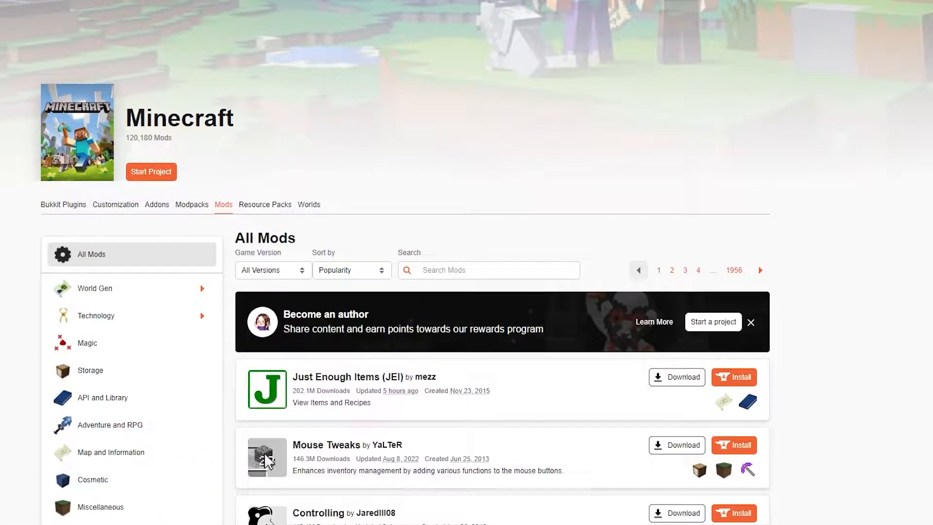
# - Search CurseForge mods for 'mouse tw' and open the Mouse Tweaks project page
pyautogui.scroll(-3)
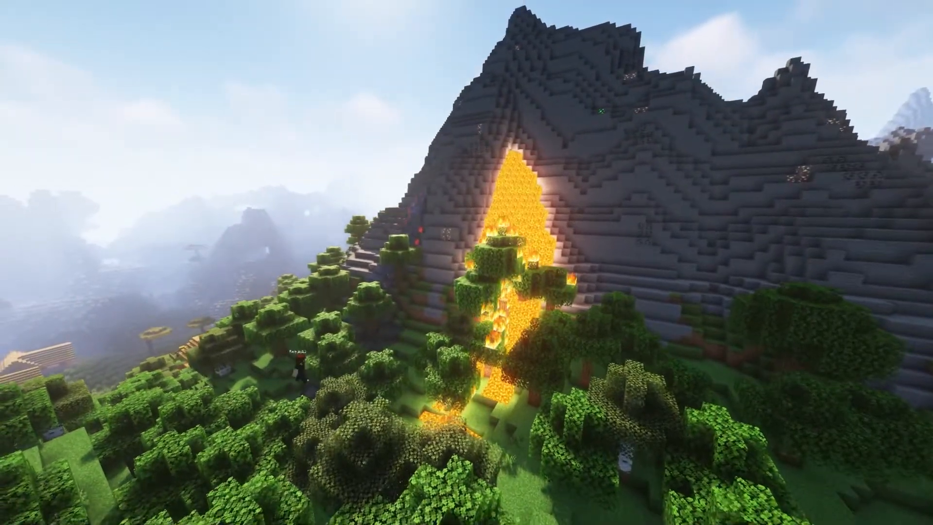
pyautogui.press('e')
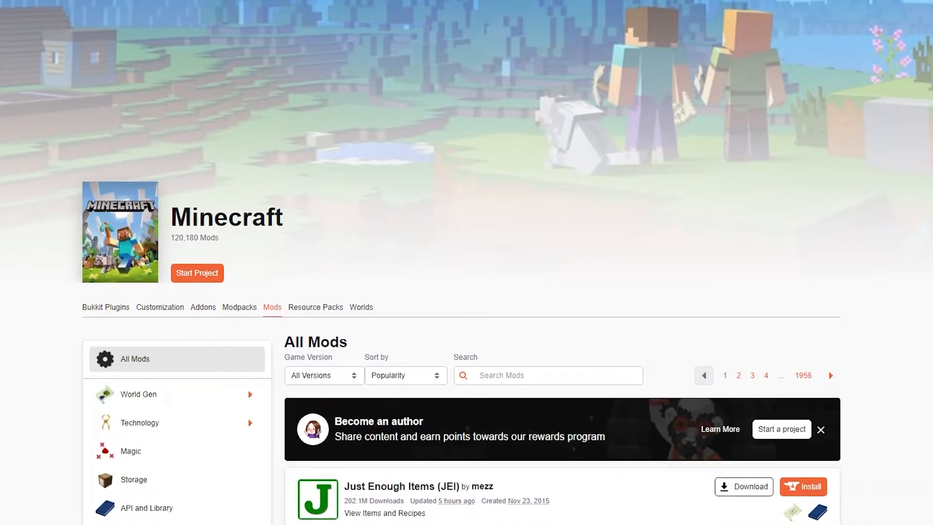
pyautogui.scroll(-3)
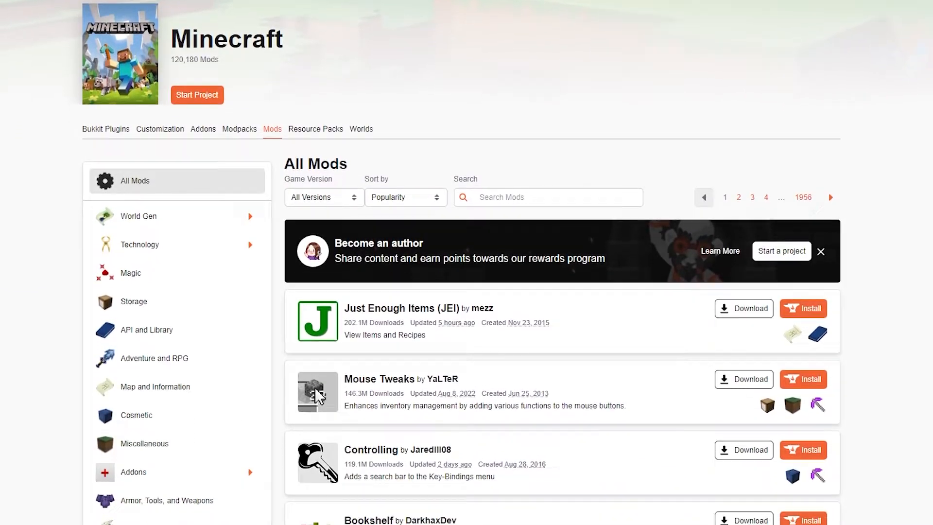
pyautogui.scroll(-3)
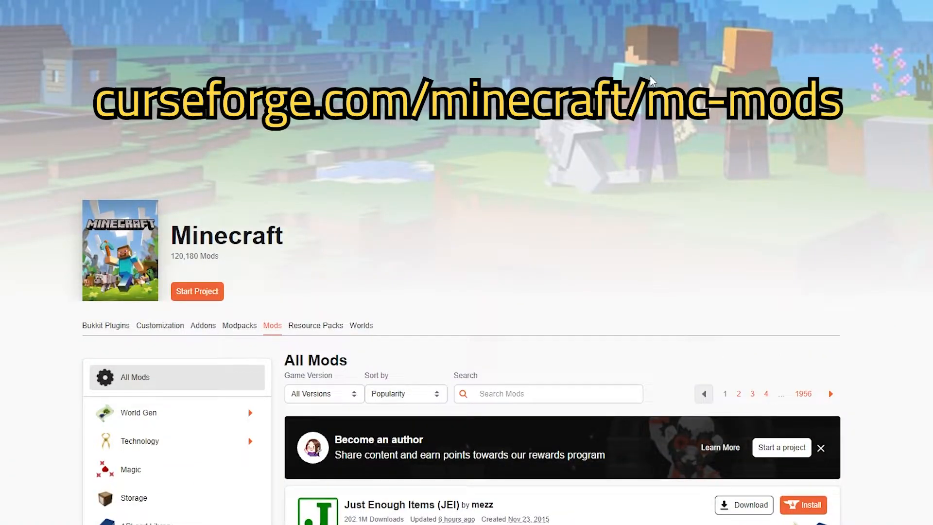
pyautogui.moveTo(228, 121)
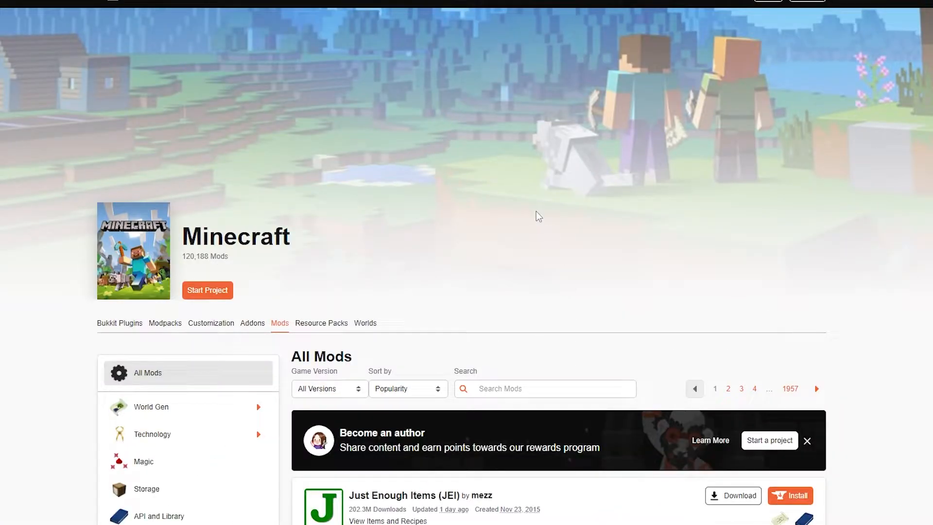
pyautogui.click(544, 388)
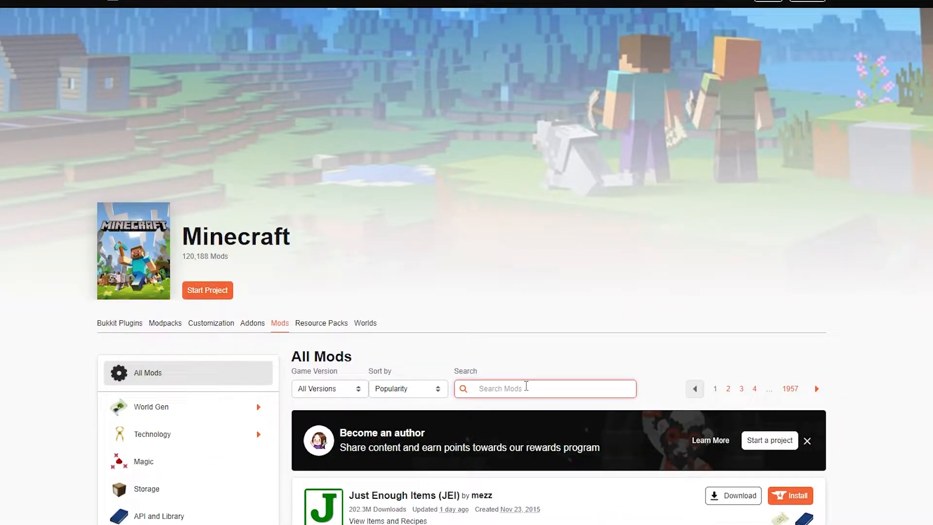
pyautogui.write('mouse tw')
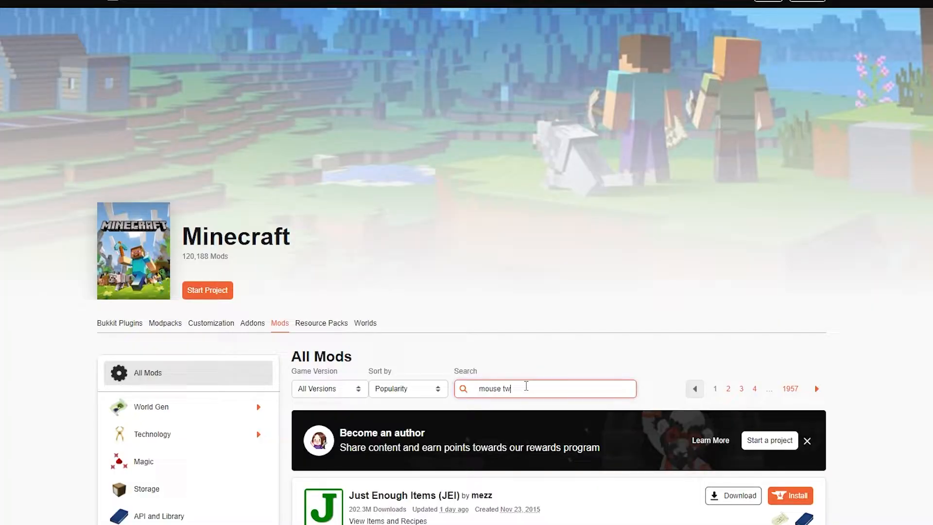
pyautogui.press('Enter')
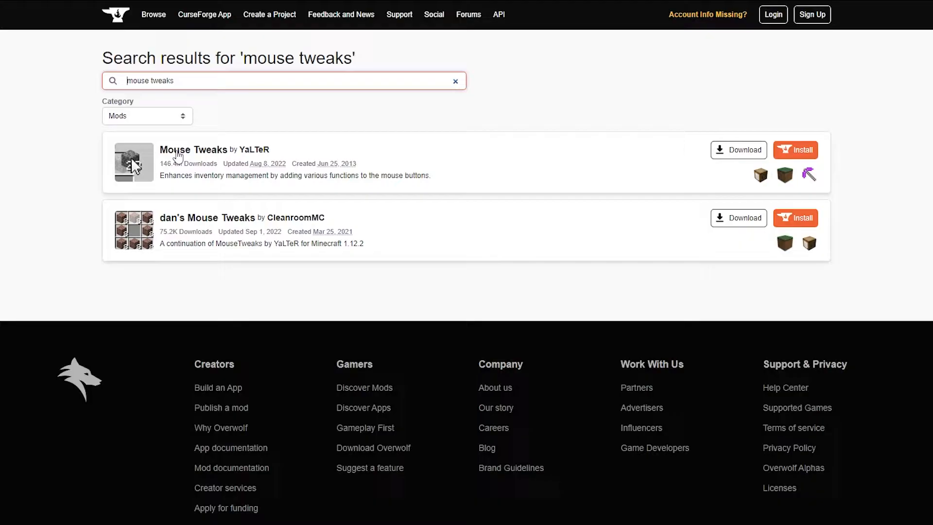
pyautogui.click(193, 149)
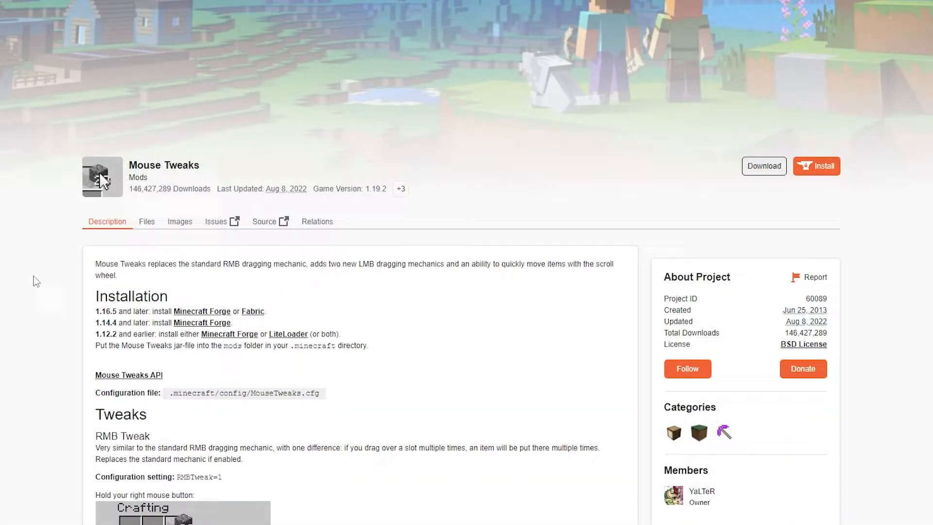
pyautogui.scroll(-3)
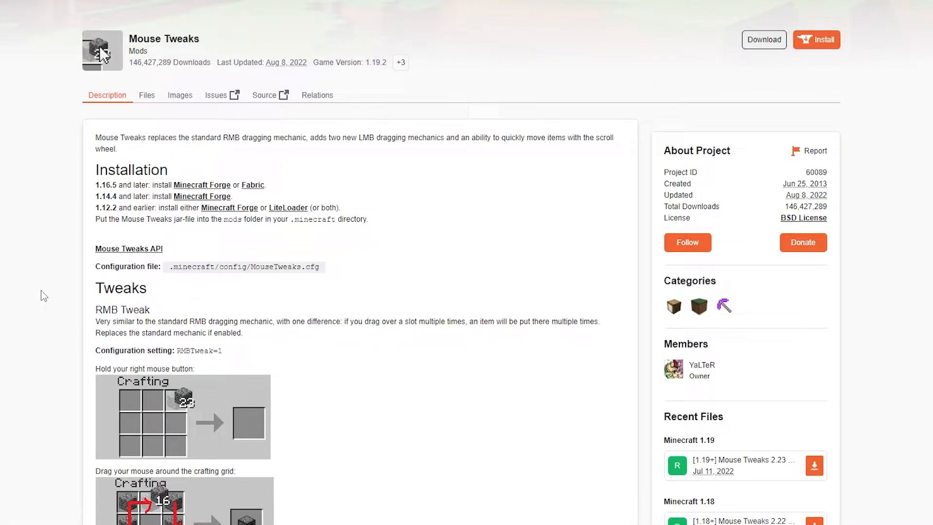
pyautogui.scroll(-3)
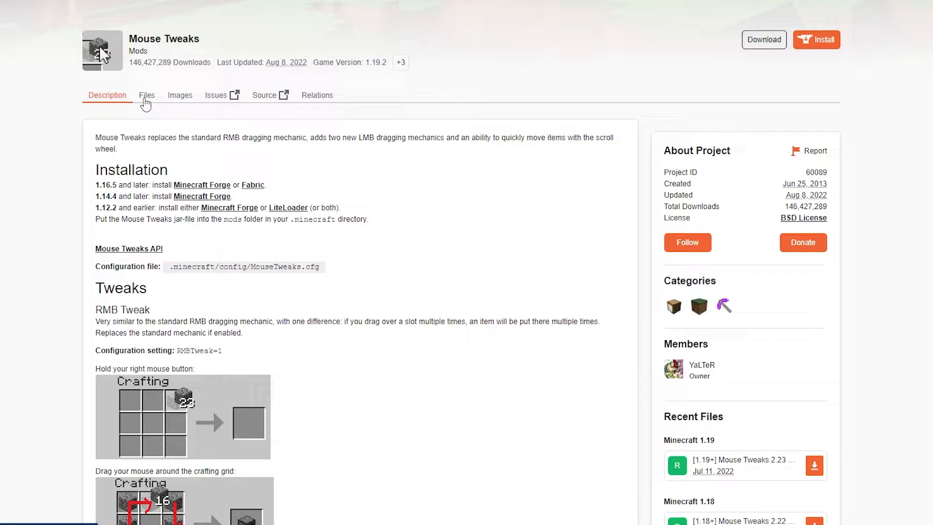
# - Open Mouse Tweaks' full Files list and filter it to game version 1.18.2
pyautogui.click(146, 95)
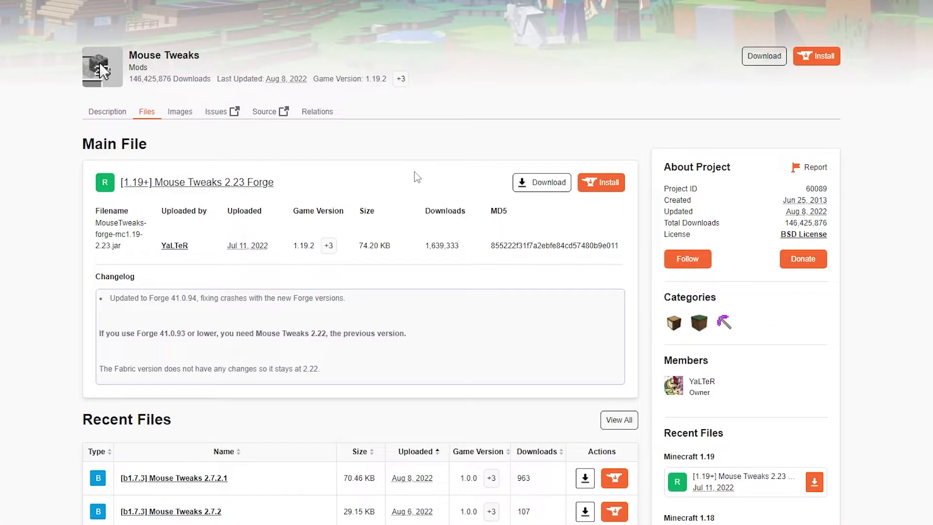
pyautogui.scroll(-3)
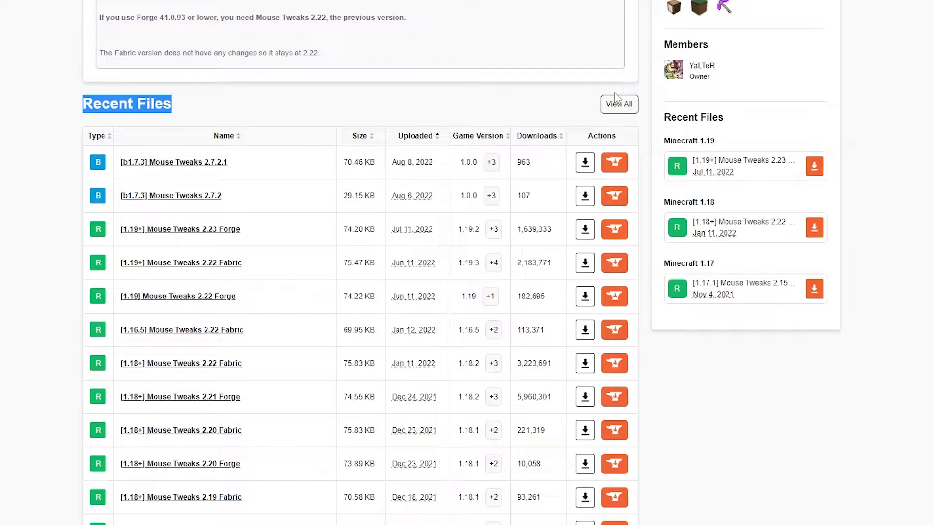
pyautogui.moveTo(612, 103)
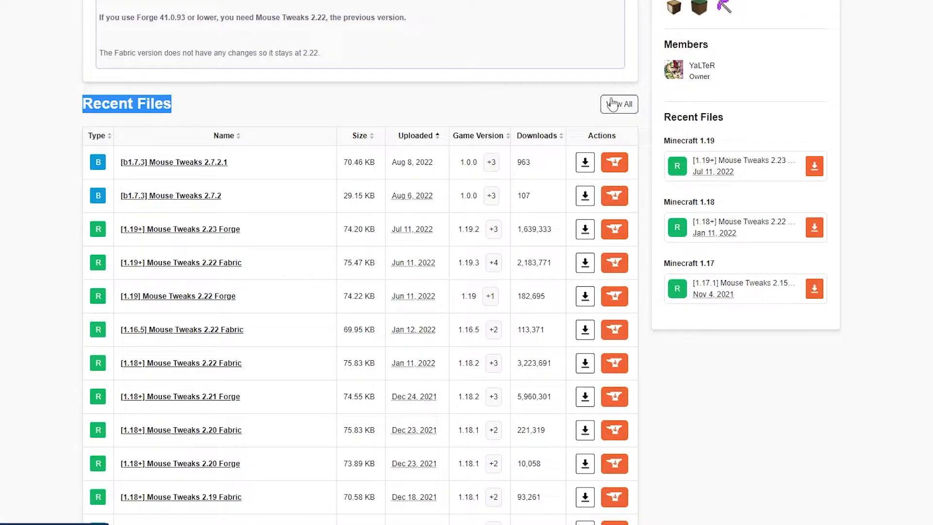
pyautogui.click(618, 103)
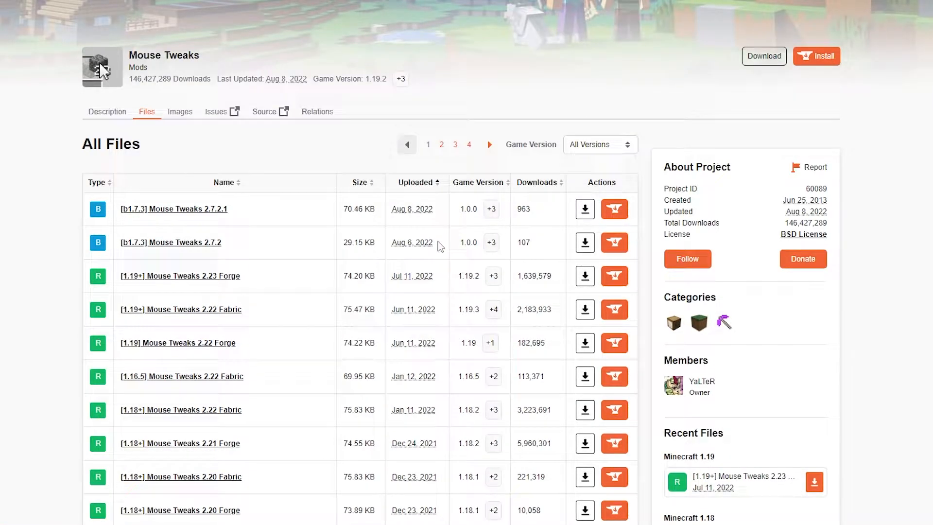
pyautogui.moveTo(638, 162)
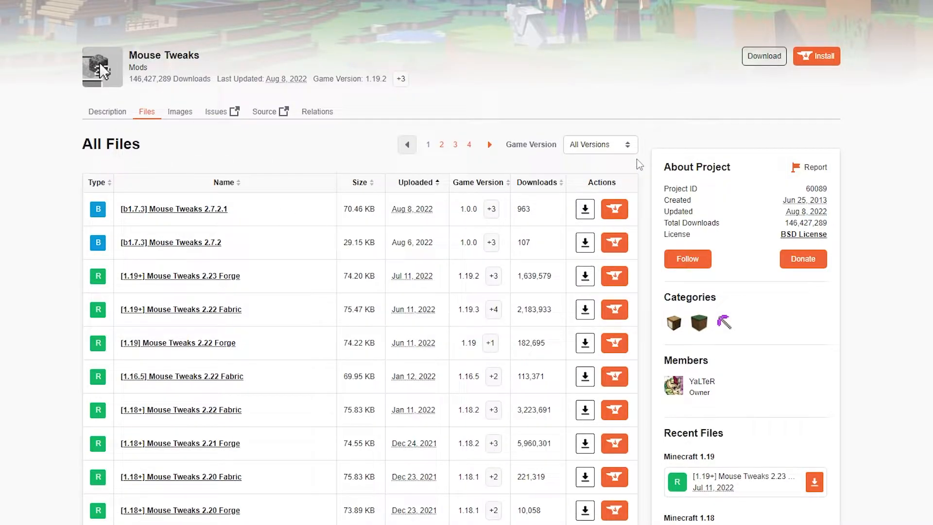
pyautogui.click(599, 145)
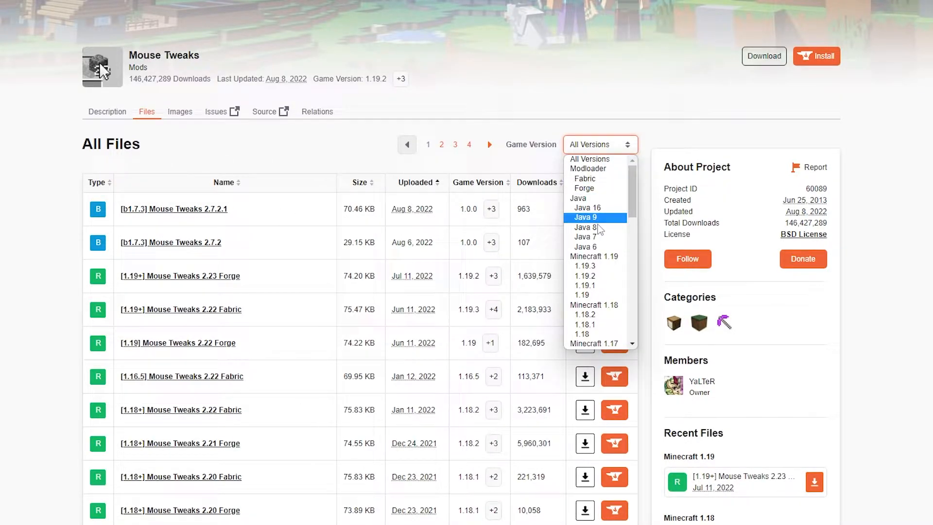
pyautogui.scroll(-3)
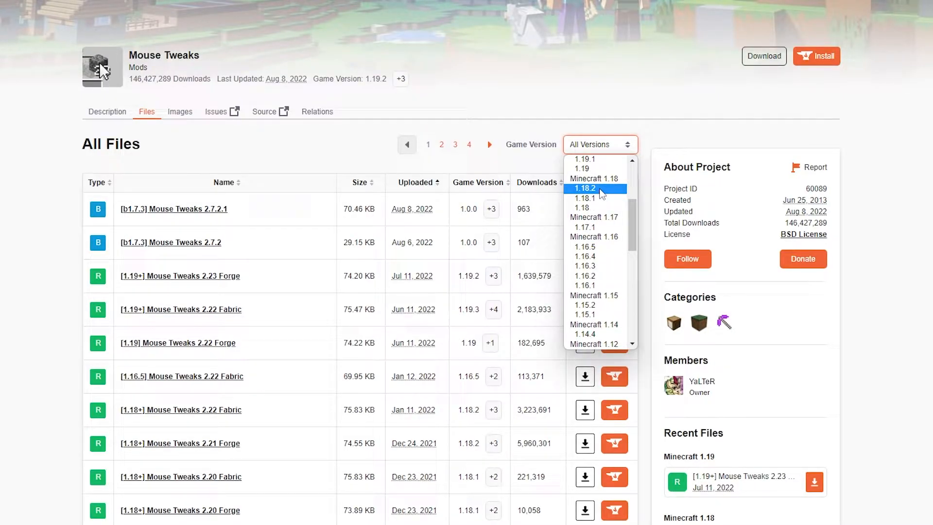
pyautogui.click(584, 188)
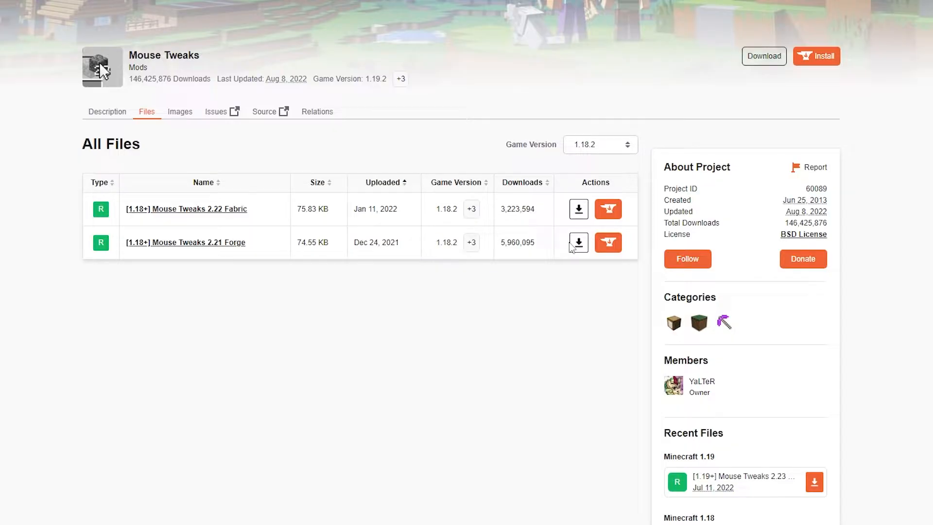
pyautogui.moveTo(577, 242)
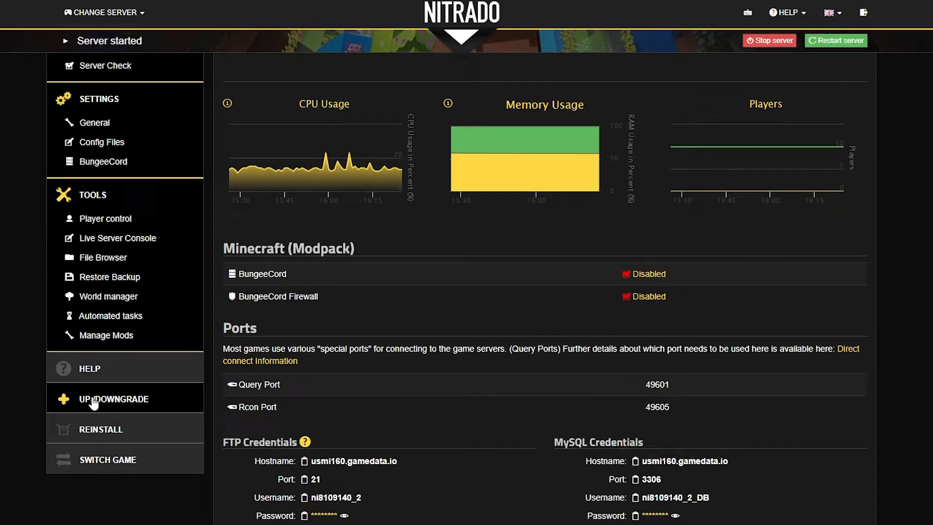
pyautogui.moveTo(136, 463)
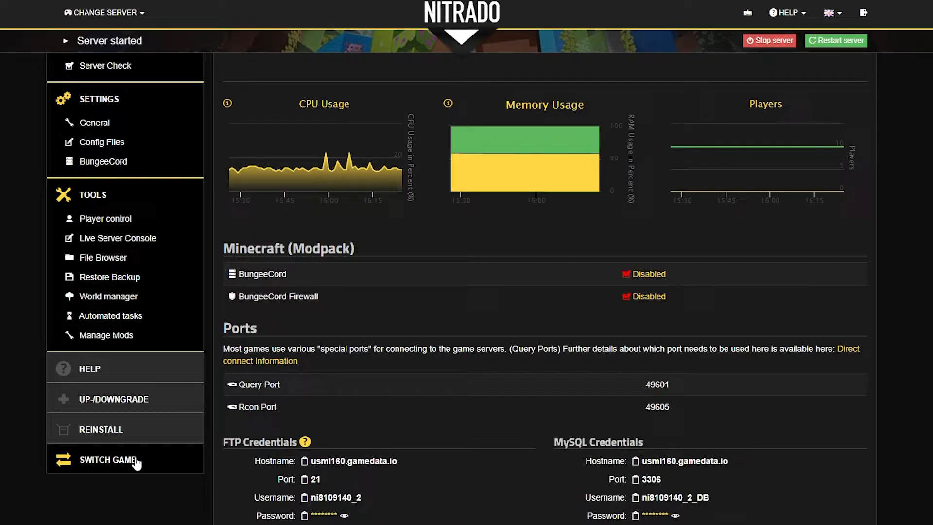
# - Reinstall the server through Switch Game with the Forge Vanilla v.40.1.57 (1.18.2) modpack
pyautogui.click(108, 460)
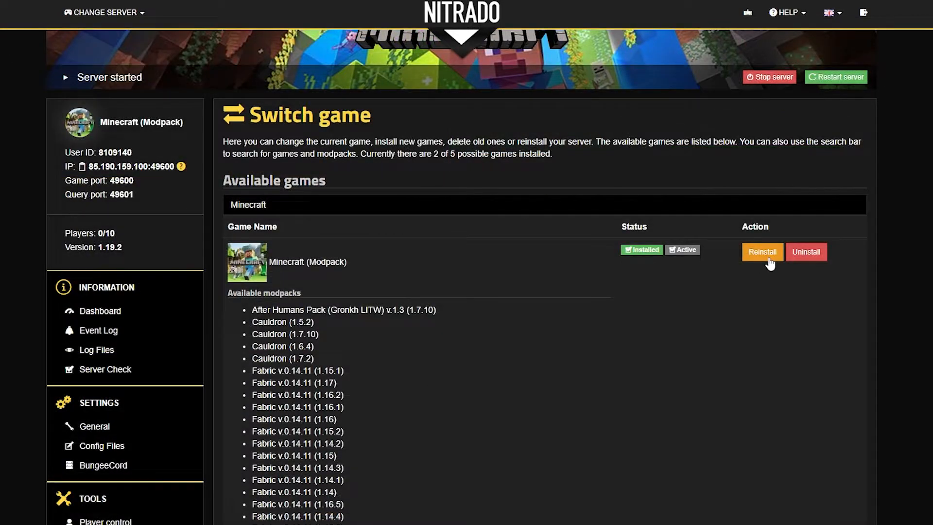
pyautogui.click(763, 252)
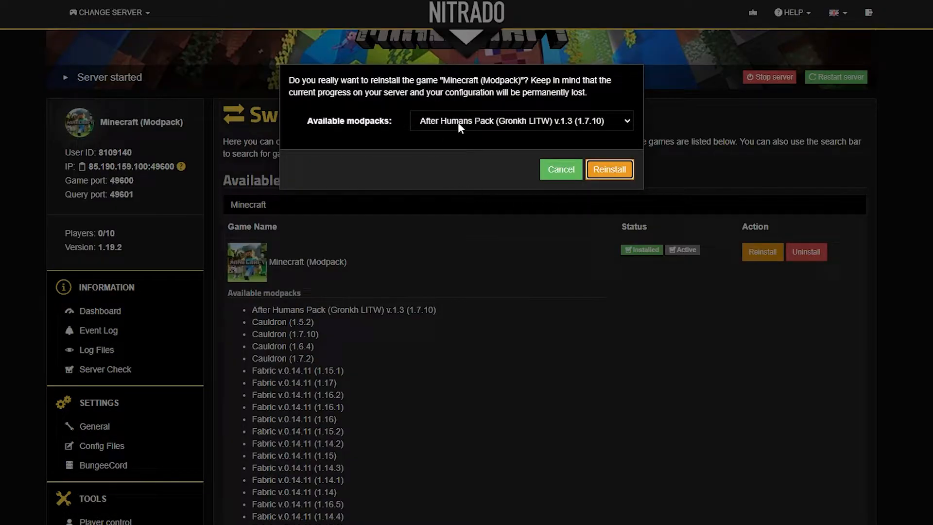
pyautogui.click(520, 121)
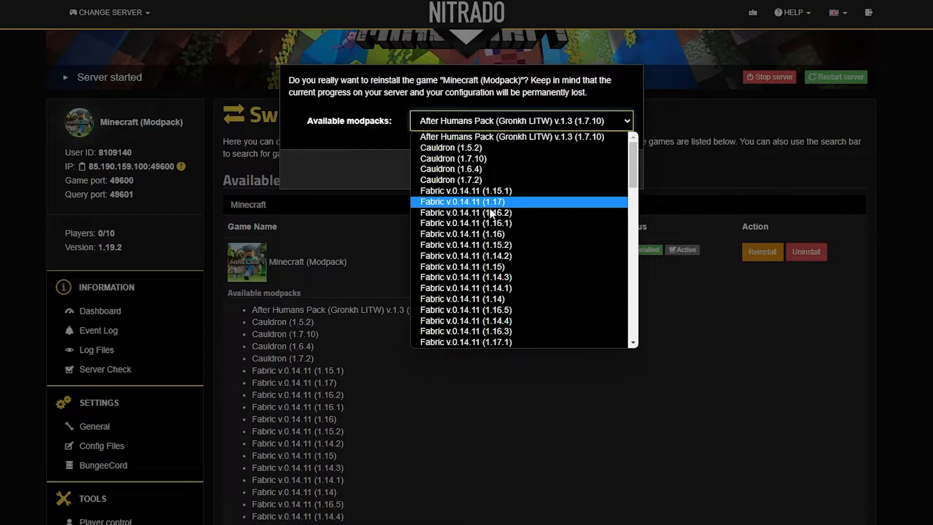
pyautogui.scroll(-3)
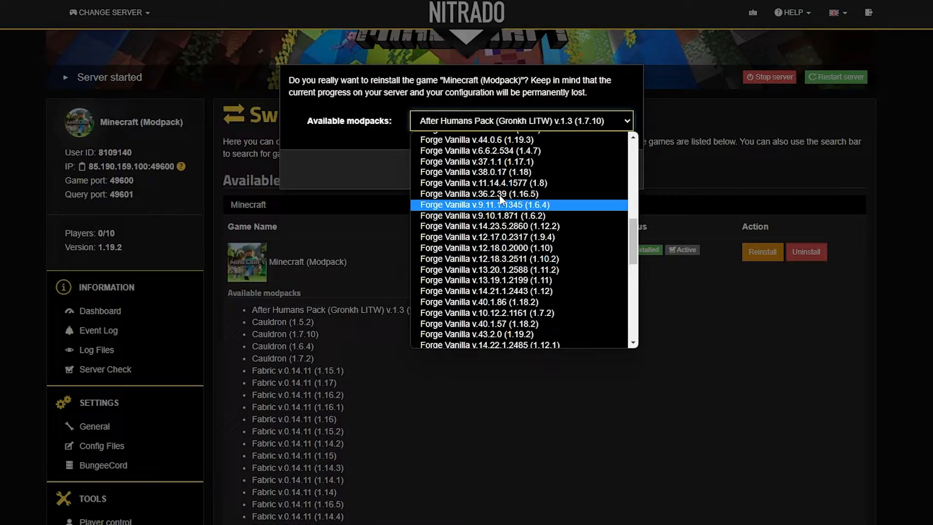
pyautogui.moveTo(524, 236)
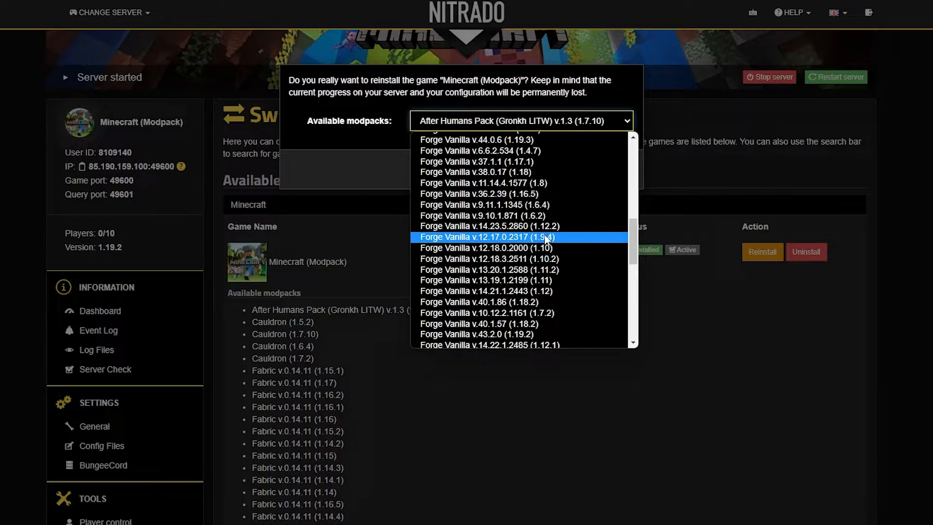
pyautogui.moveTo(467, 323)
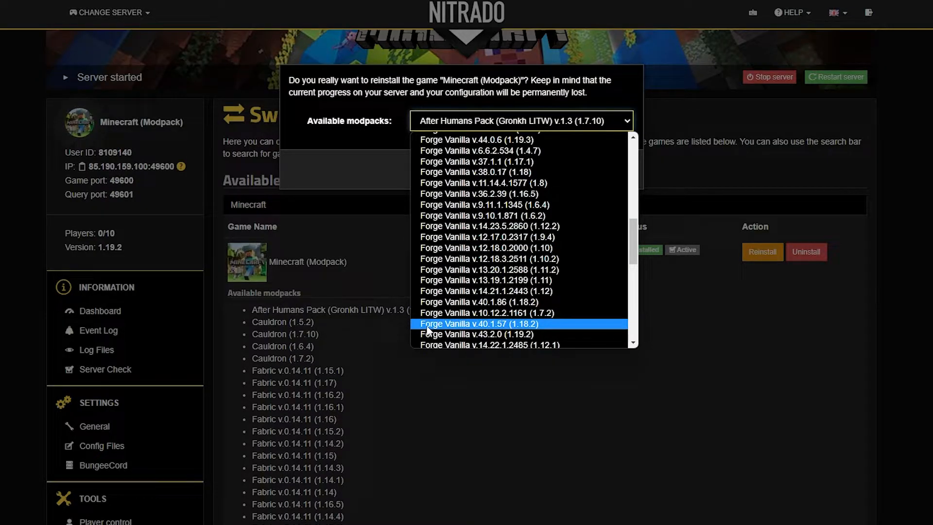
pyautogui.click(478, 323)
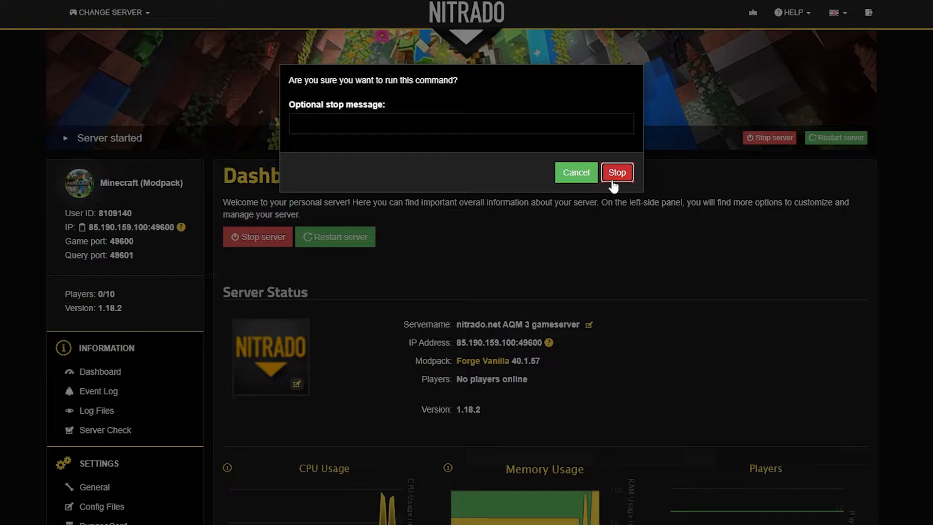
# - Confirm stopping the server, then go to the File Browser under Tools
pyautogui.click(617, 173)
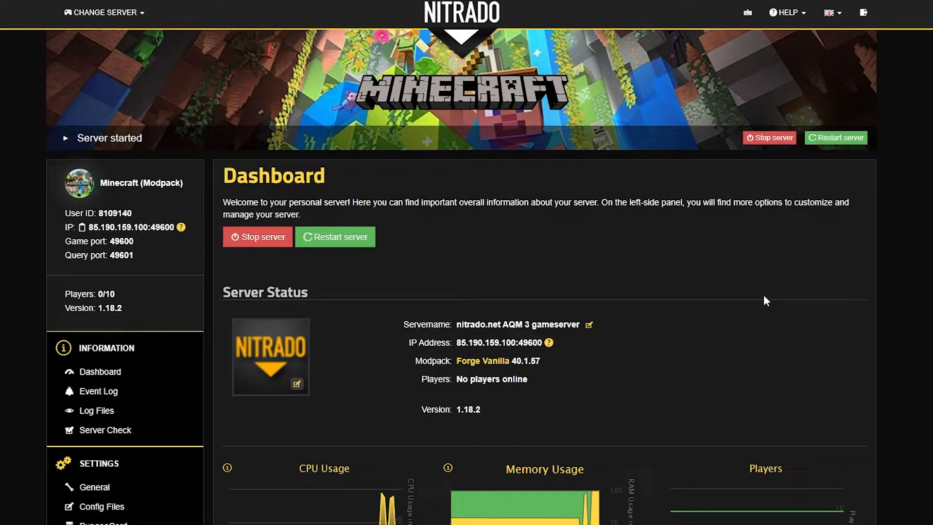
pyautogui.click(257, 236)
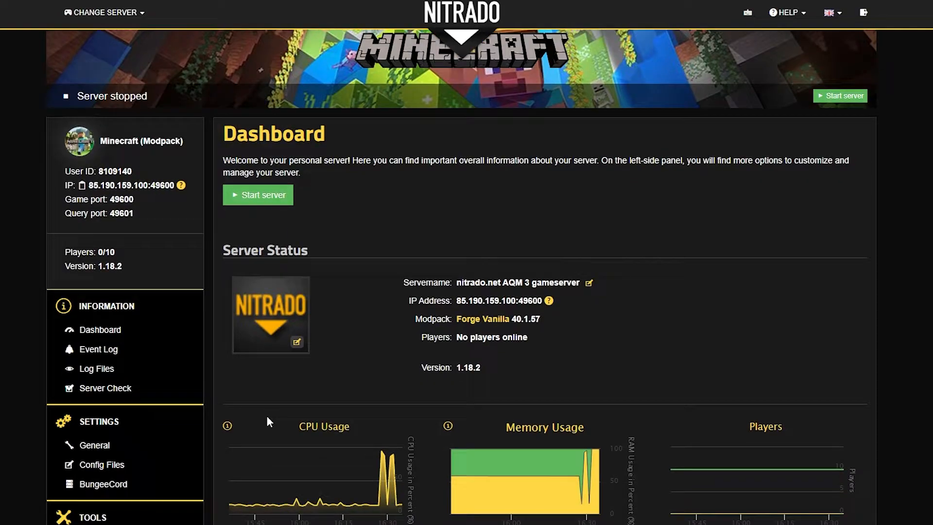
pyautogui.scroll(-3)
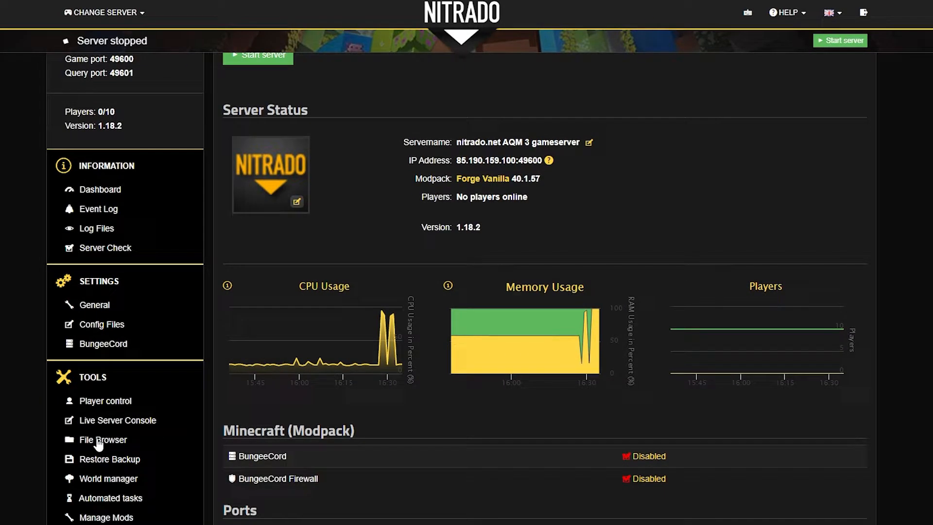
pyautogui.click(102, 439)
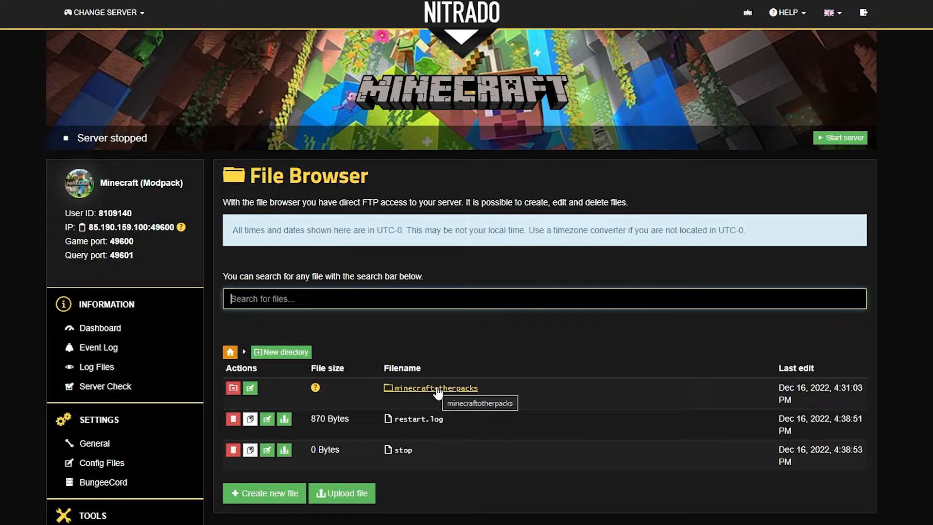
# - Upload MouseTweaks-forge-mc1.18-2.21.jar from Downloads into minecraftotherpacks/mods
pyautogui.click(434, 387)
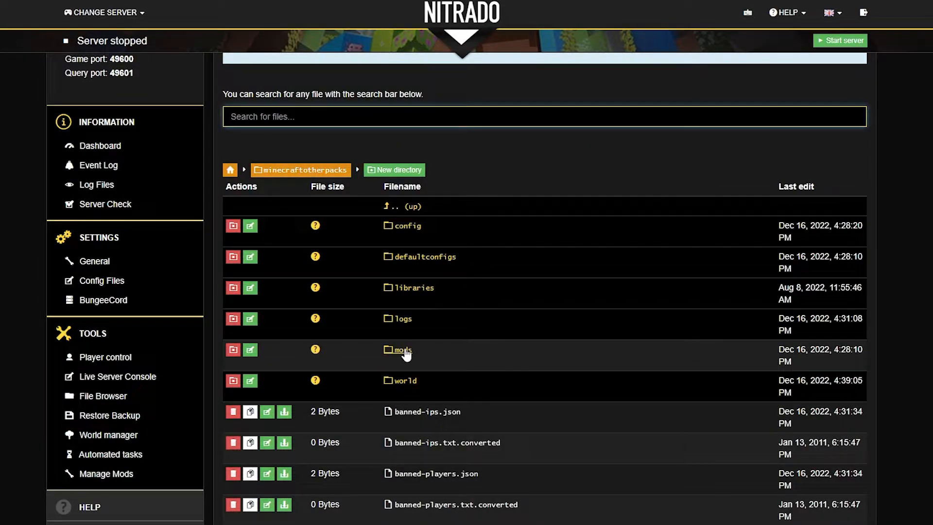
pyautogui.click(402, 350)
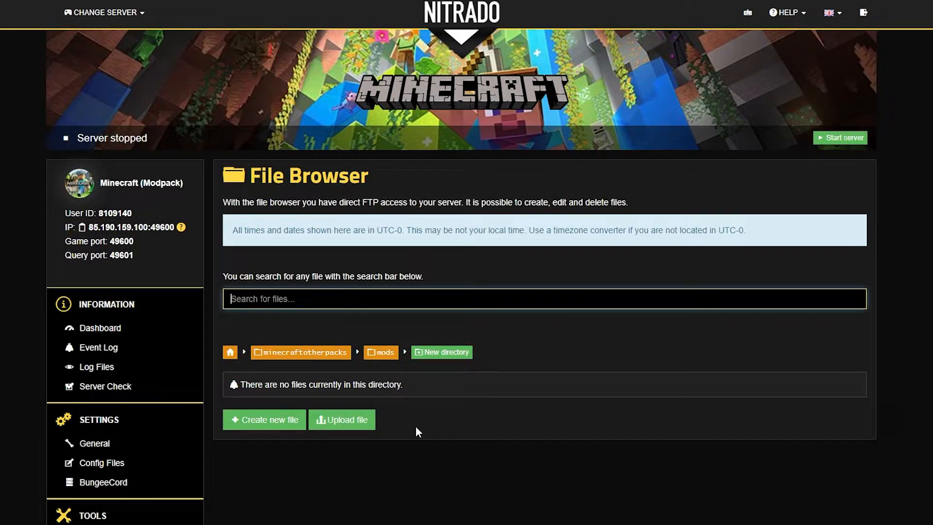
pyautogui.click(341, 420)
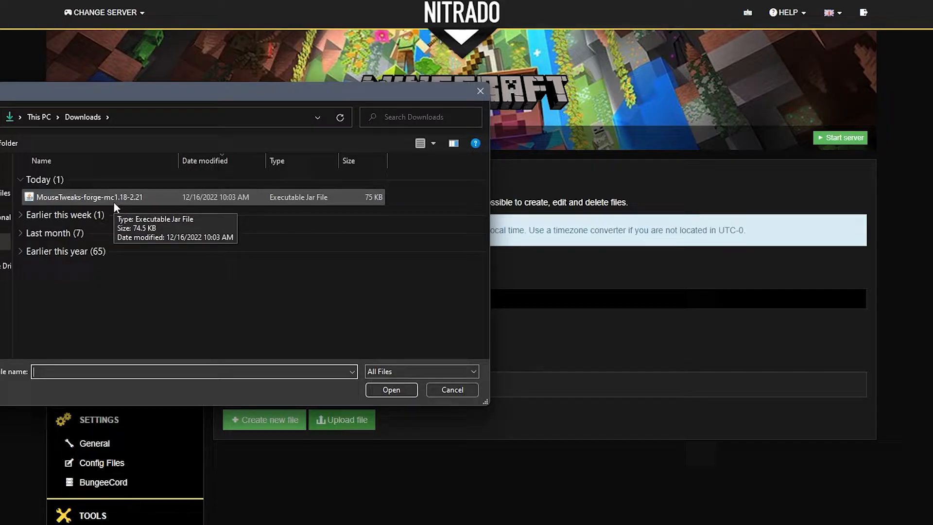
pyautogui.click(451, 389)
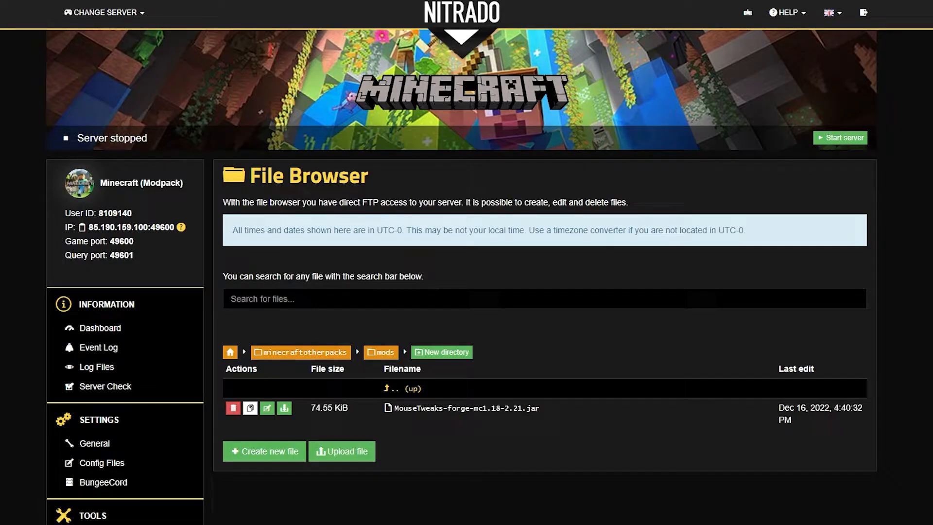
# - Press Start server on the Nitrado Dashboard
pyautogui.click(100, 328)
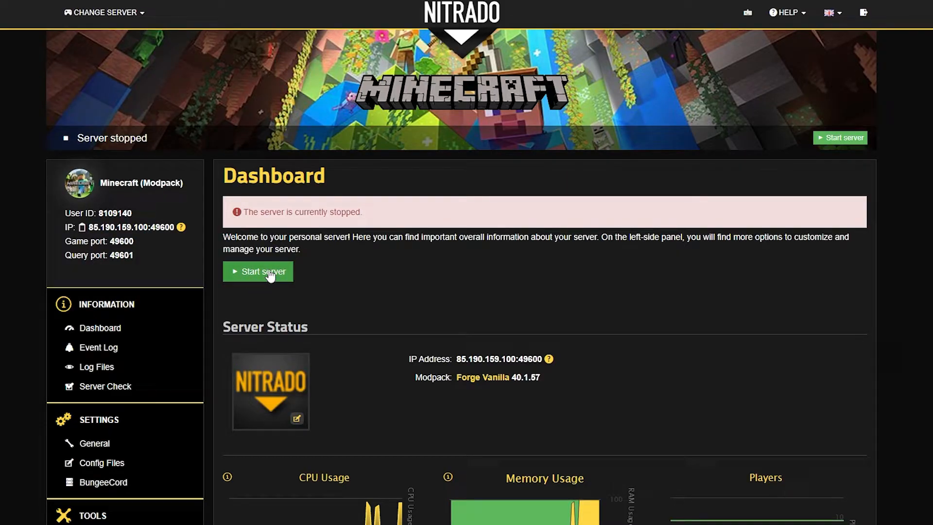
pyautogui.click(258, 271)
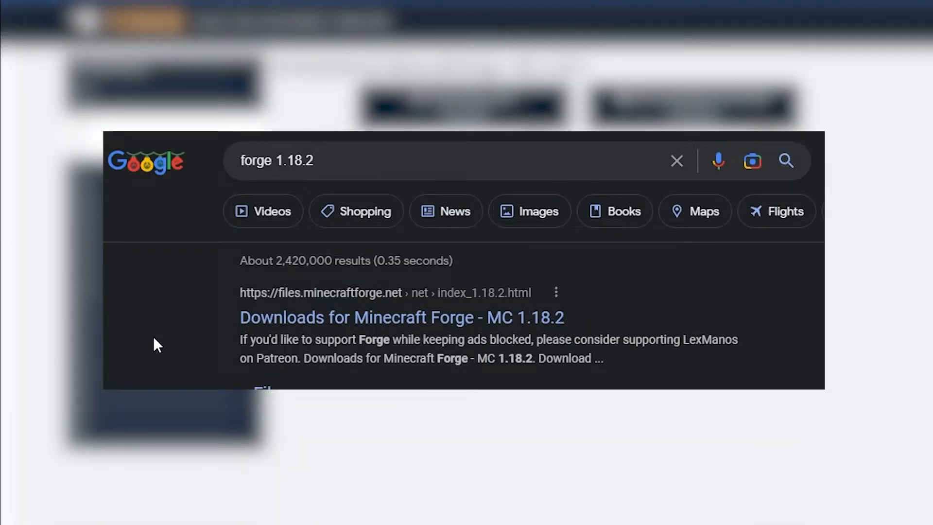
# - Open the files.minecraftforge.net 'Downloads for Minecraft Forge - MC 1.18.2' search result
pyautogui.click(402, 317)
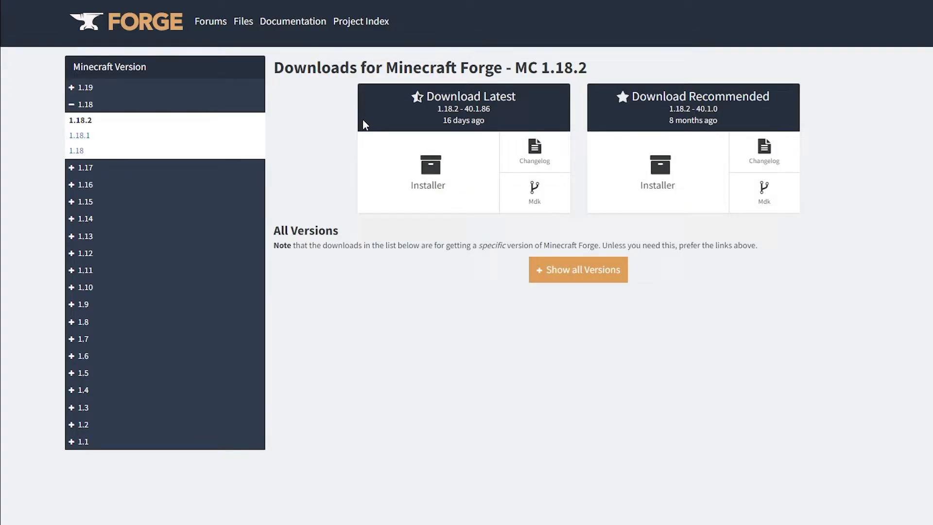
pyautogui.moveTo(428, 178)
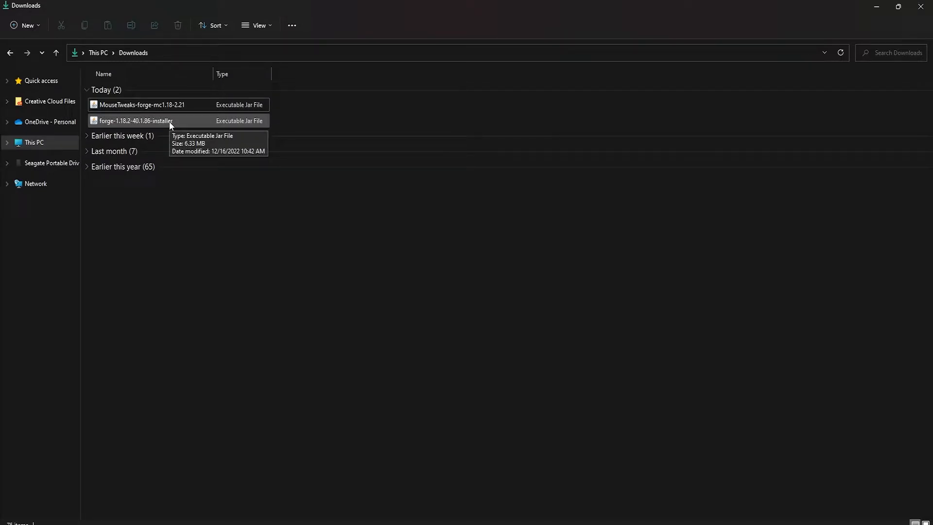
# - Run forge-1.18.2-40.1.86-installer with Install client and close the Complete dialog
pyautogui.doubleClick(137, 121)
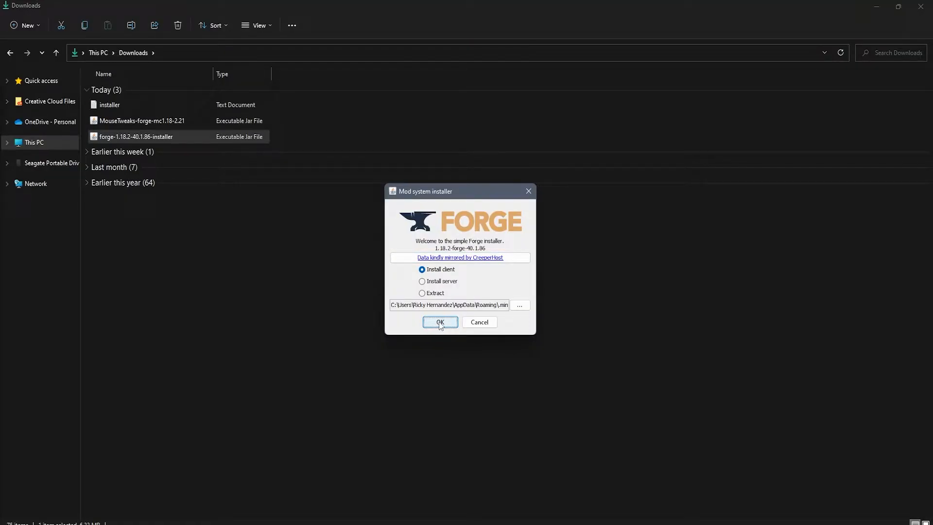
pyautogui.click(440, 321)
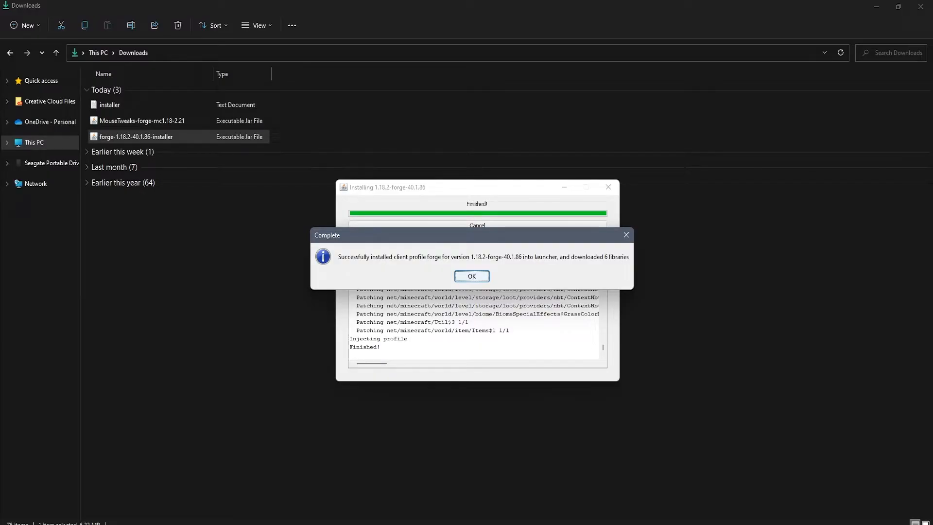
pyautogui.click(471, 275)
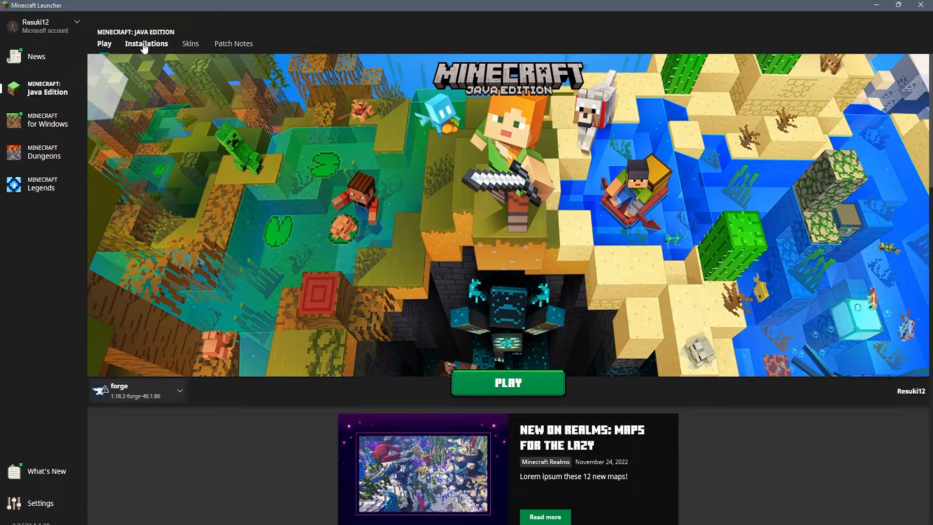
# - Open the forge installation's mods folder and drag MouseTweaks-forge-mc1.18-2.21 into it
pyautogui.click(146, 43)
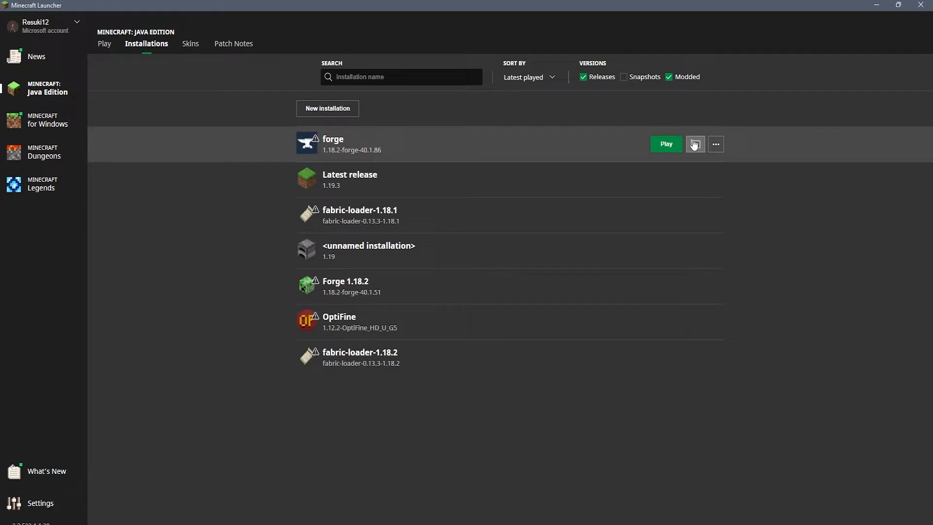
pyautogui.click(694, 143)
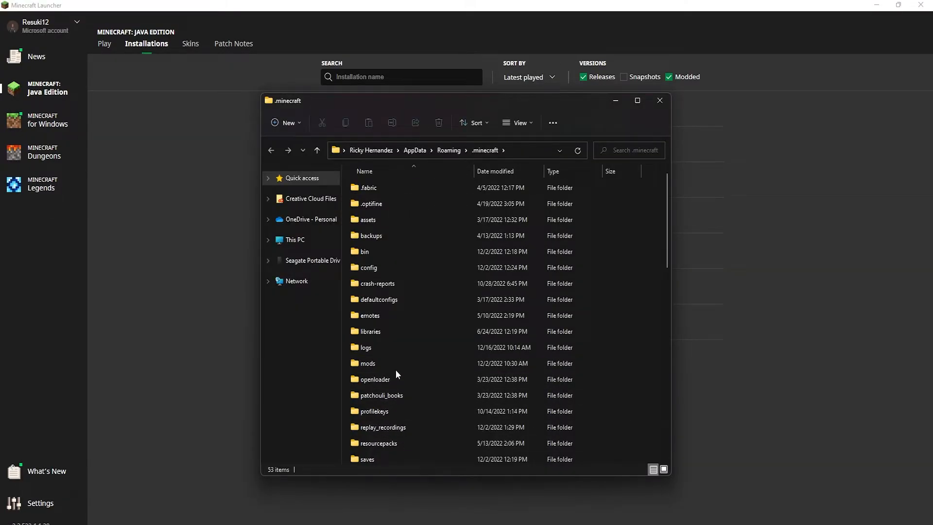
pyautogui.doubleClick(368, 363)
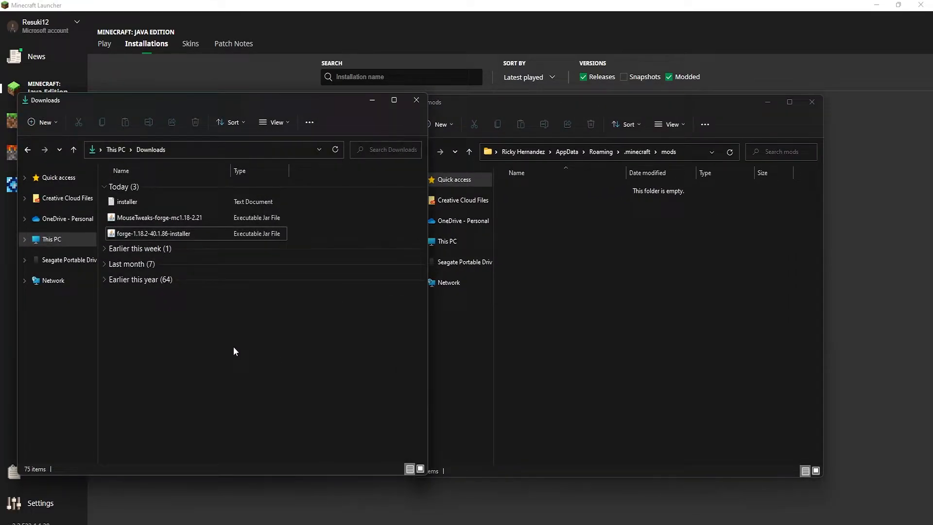
pyautogui.click(169, 217)
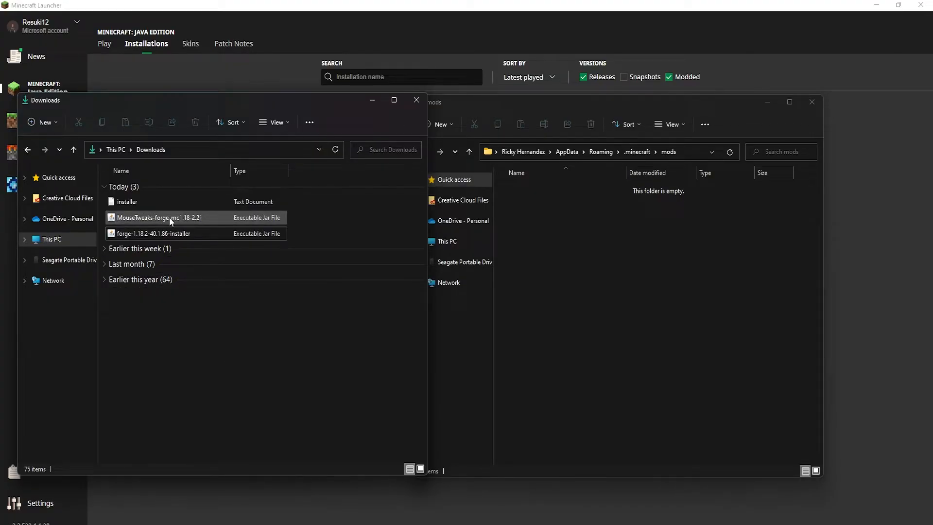
pyautogui.moveTo(170, 217); pyautogui.dragTo(592, 230)
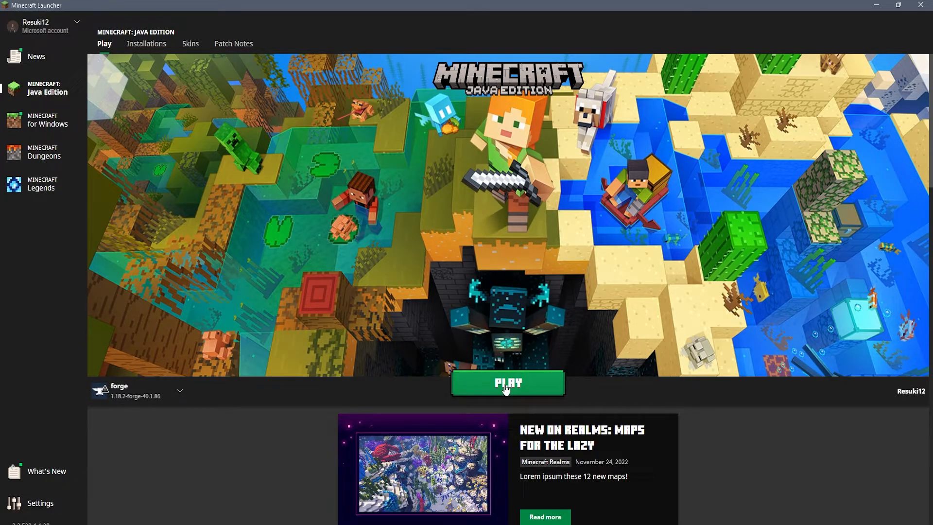
# - Launch forge 1.18.2 past the risk warning and select Mouse Tweaks in Mods
pyautogui.click(507, 382)
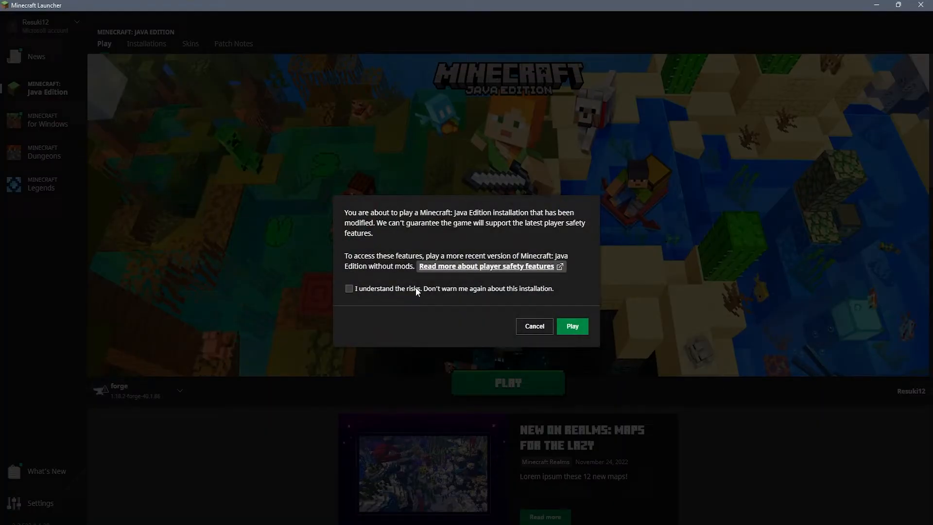
pyautogui.click(349, 289)
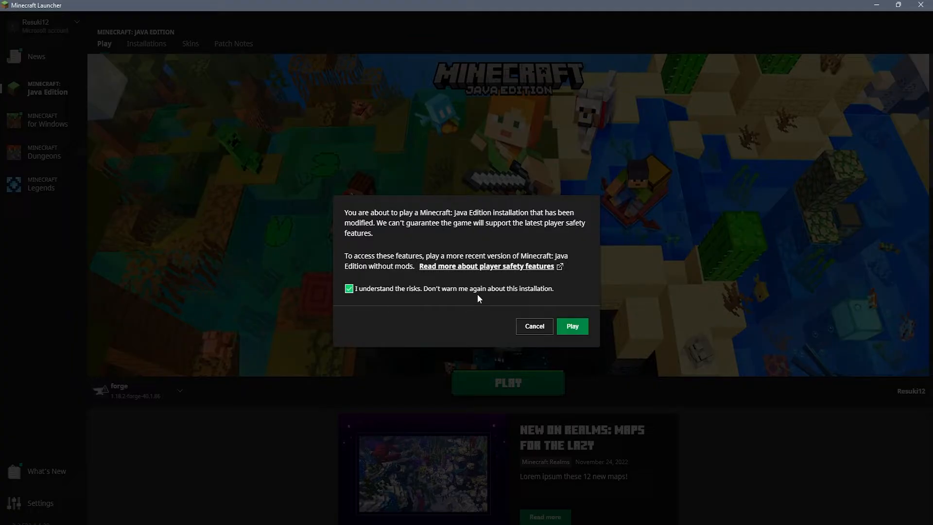
pyautogui.click(570, 326)
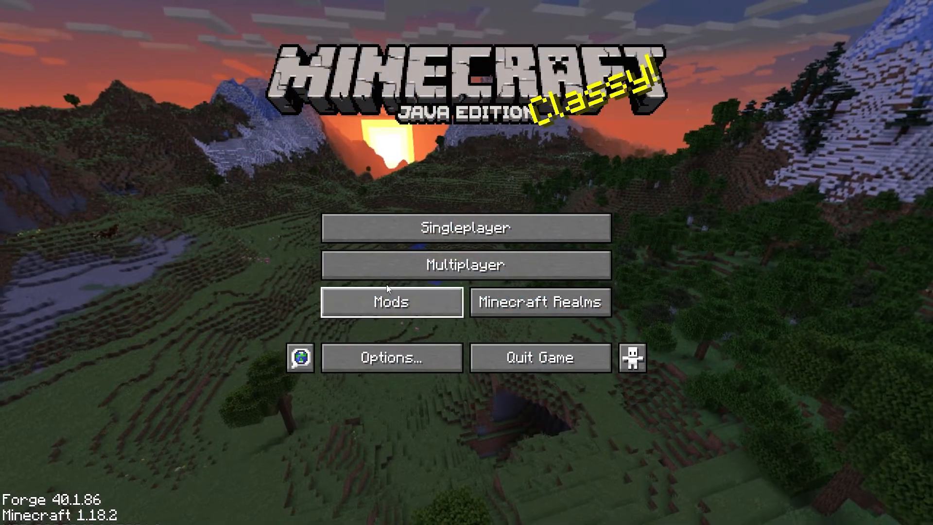
pyautogui.click(392, 301)
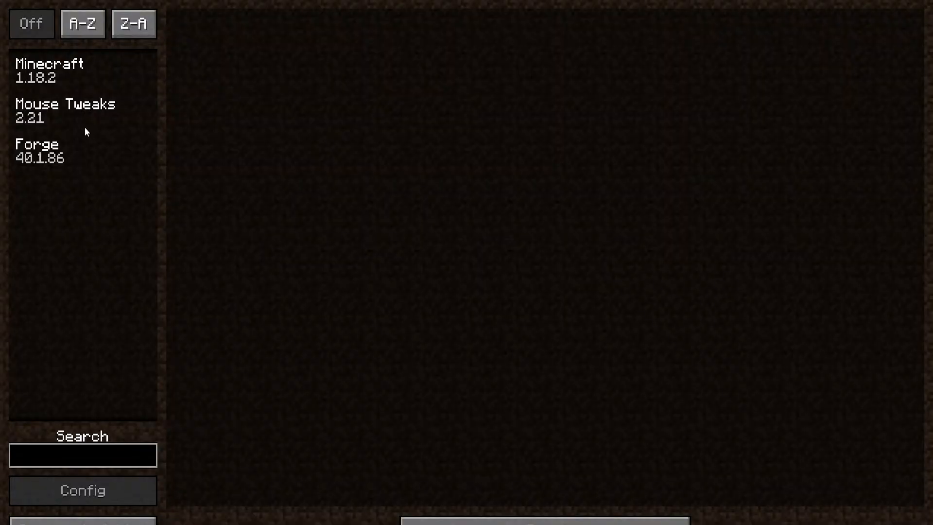
pyautogui.click(66, 111)
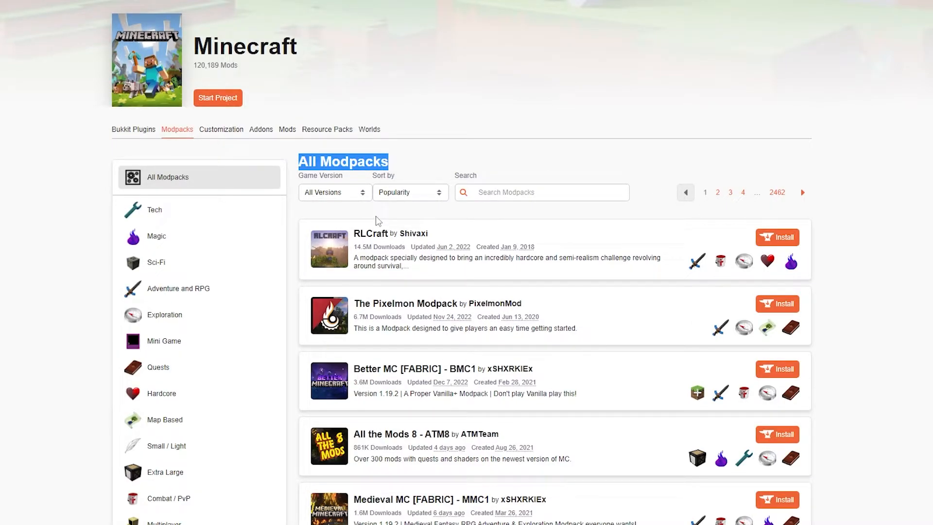
pyautogui.moveTo(920, 318)
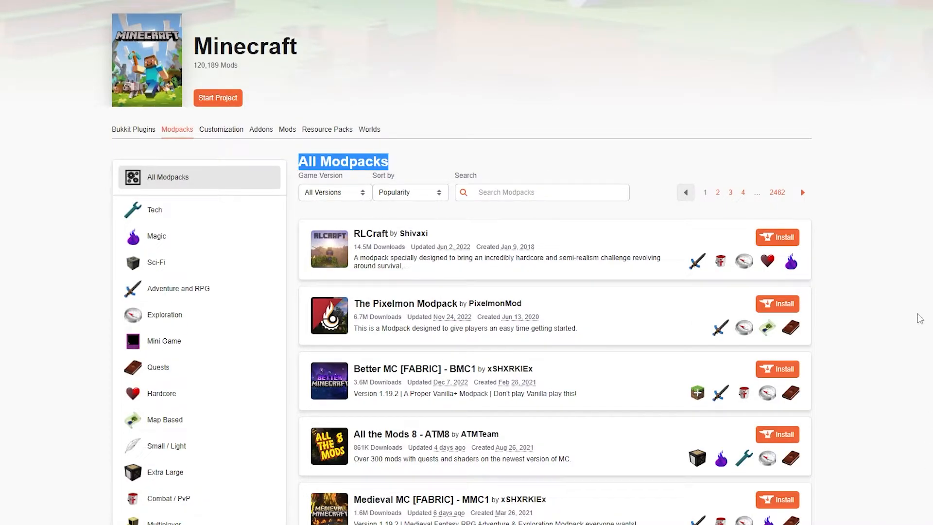
# - Scroll through the featured Minecraft modpacks on CurseForge's Browse Modpacks tab
pyautogui.scroll(-3)
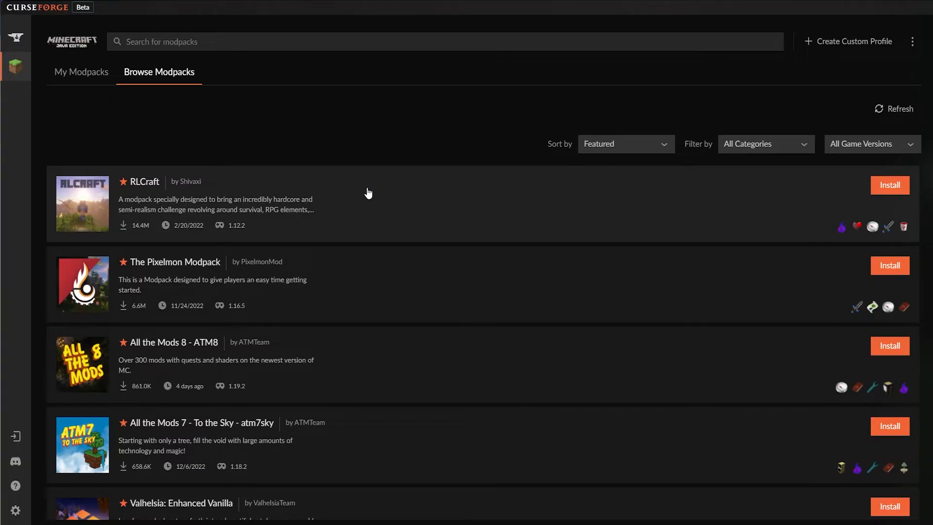
pyautogui.moveTo(225, 157)
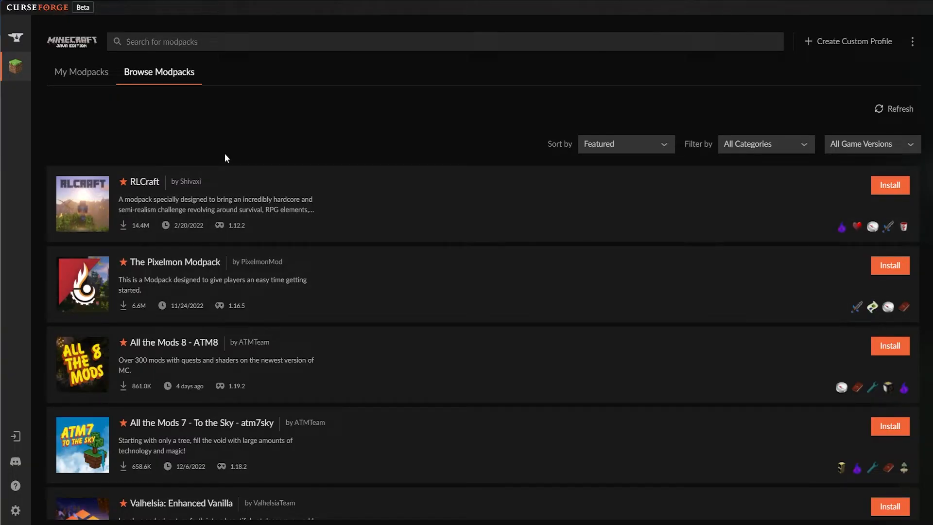
pyautogui.moveTo(265, 145)
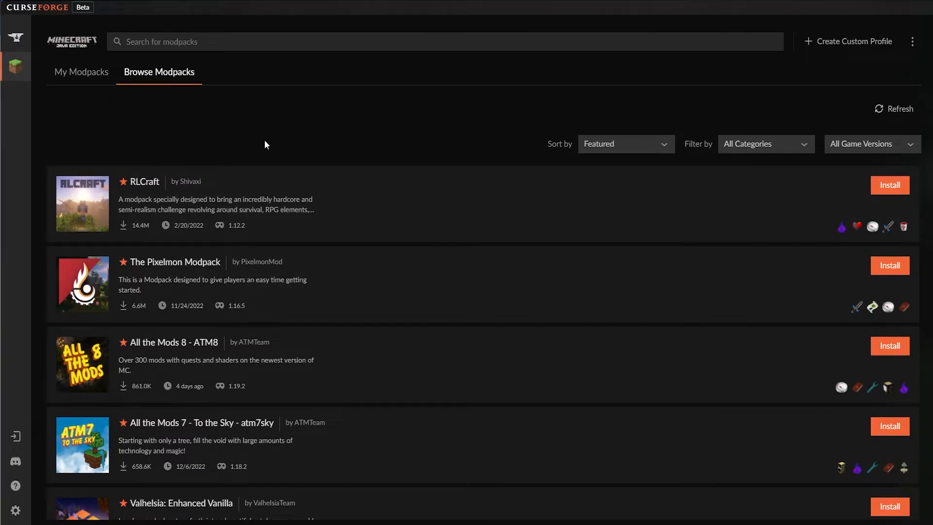
pyautogui.scroll(-3)
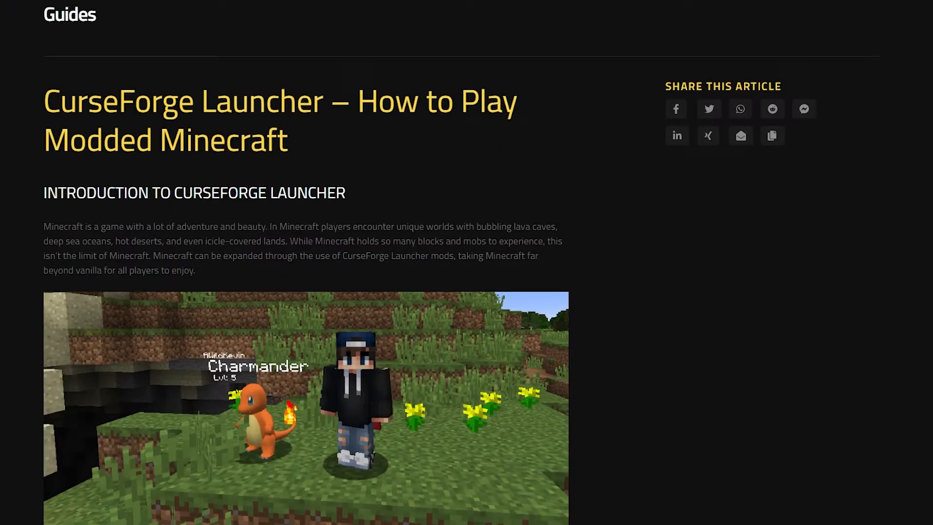
# - Scroll the 'How to Play Modded Minecraft' article down to 'How to Install CurseForge Launcher'
pyautogui.scroll(-3)
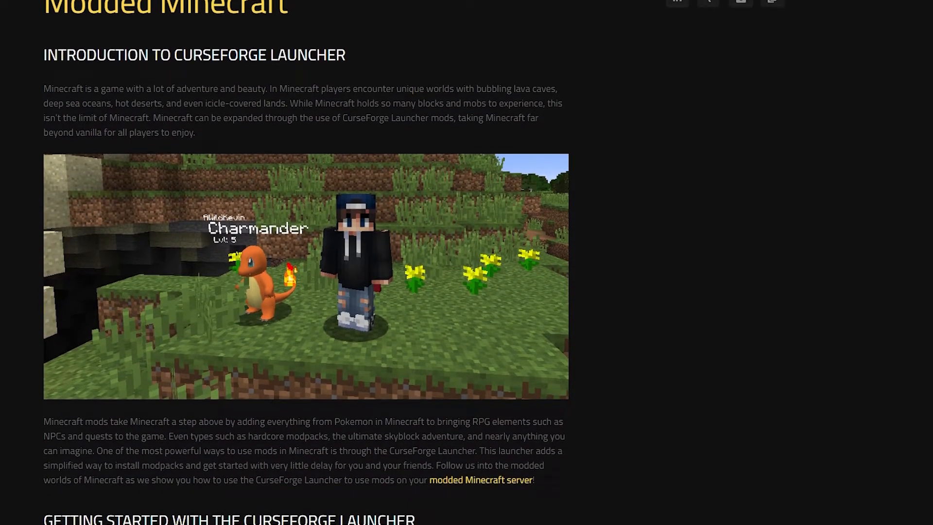
pyautogui.scroll(-3)
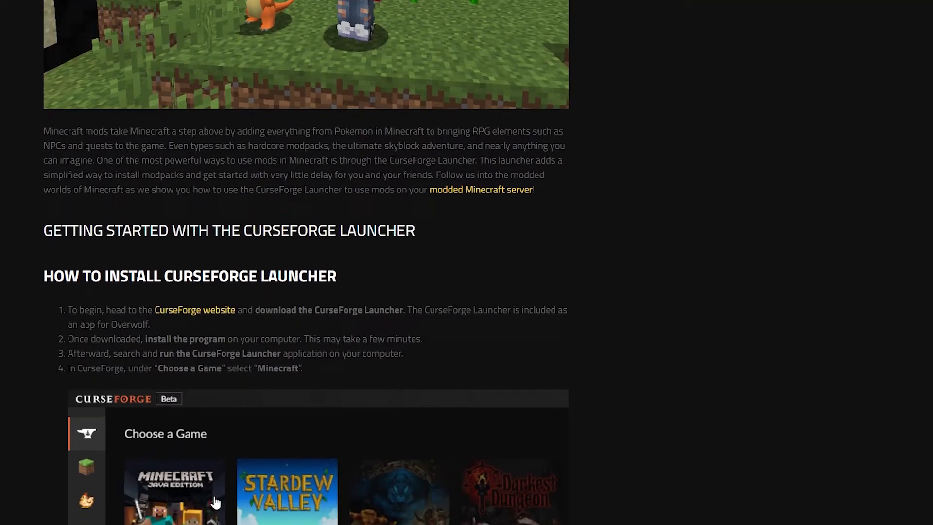
pyautogui.scroll(-3)
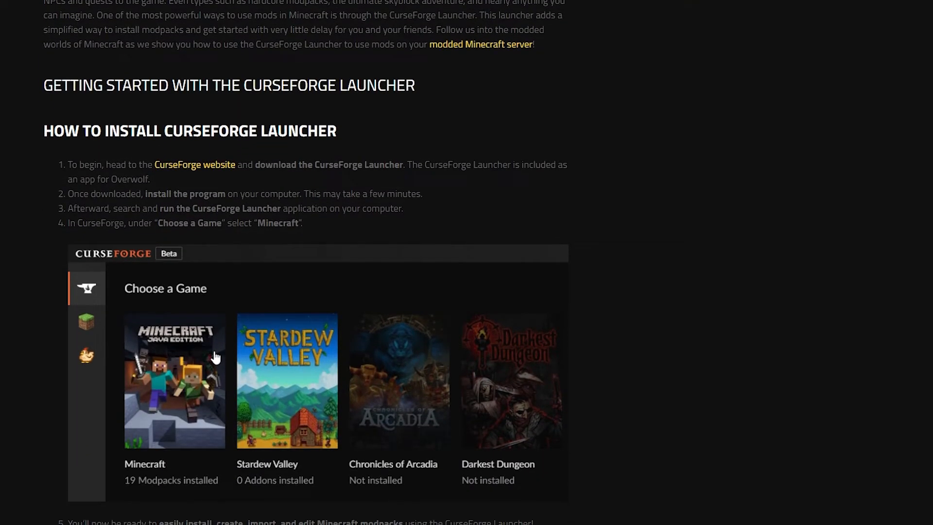
pyautogui.scroll(-3)
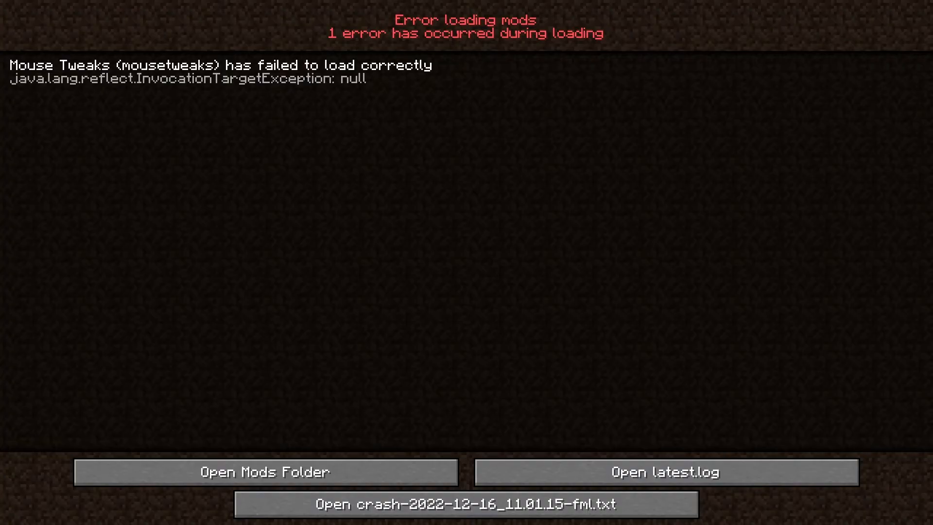
# - From the 'Error loading mods' screen, open the mods folder in File Explorer
pyautogui.click(266, 471)
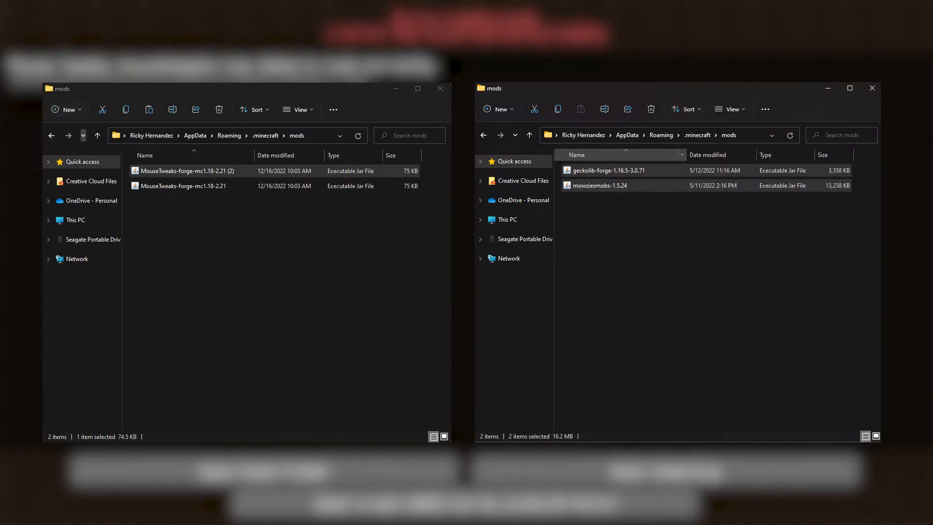